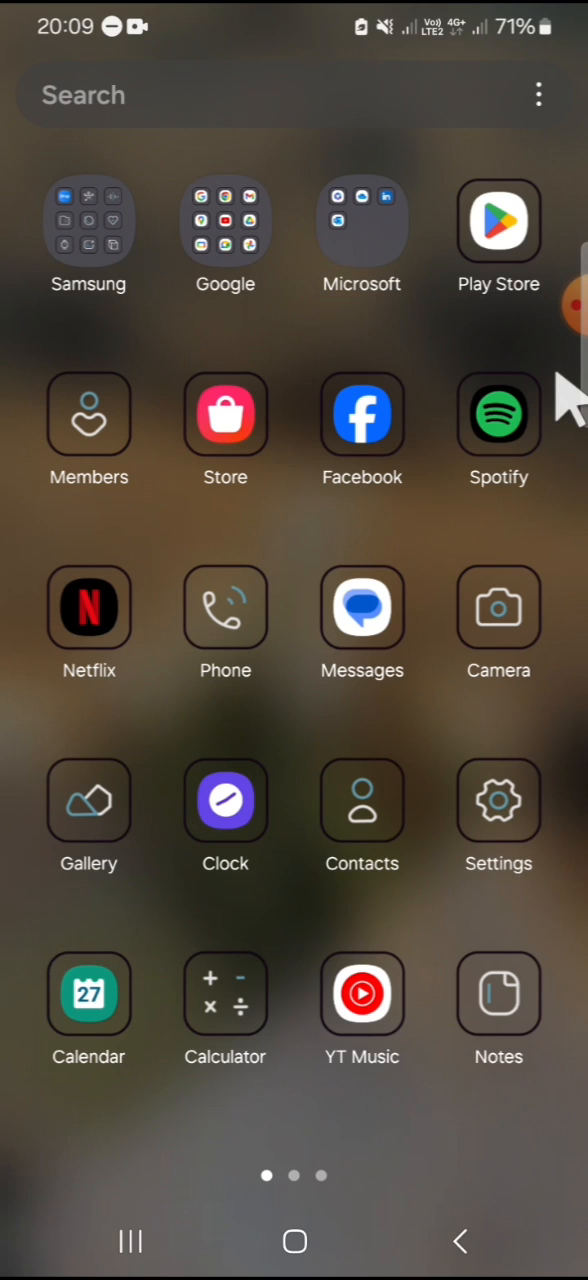
pyautogui.moveTo(498, 608)
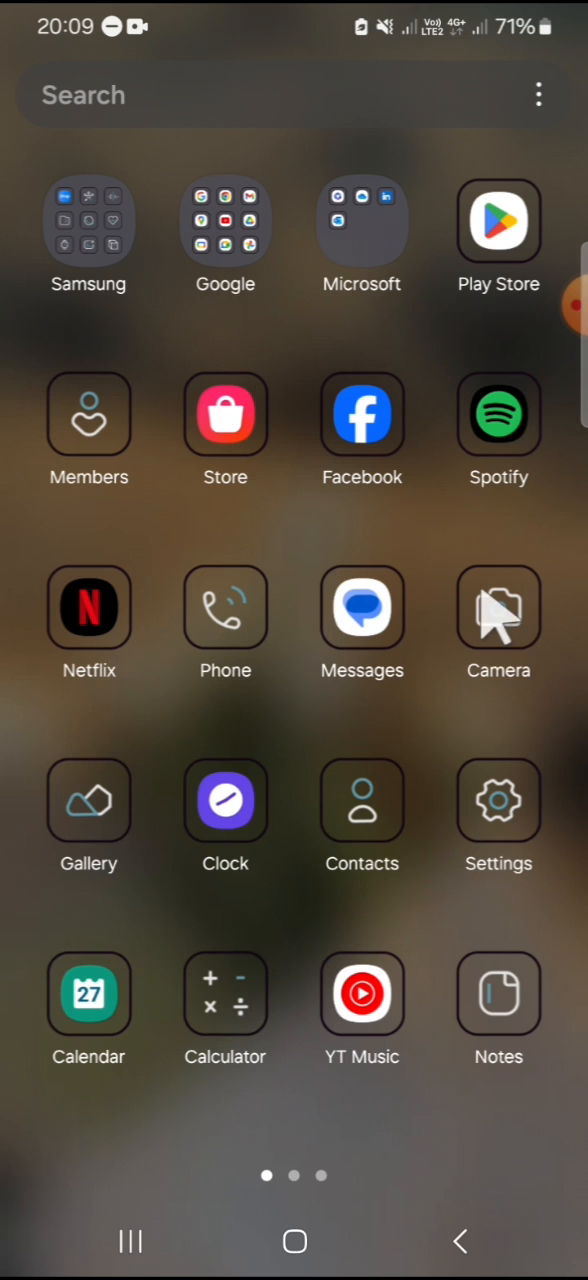
# - Launch the Camera app from the home screen into photo preview
pyautogui.click(498, 608)
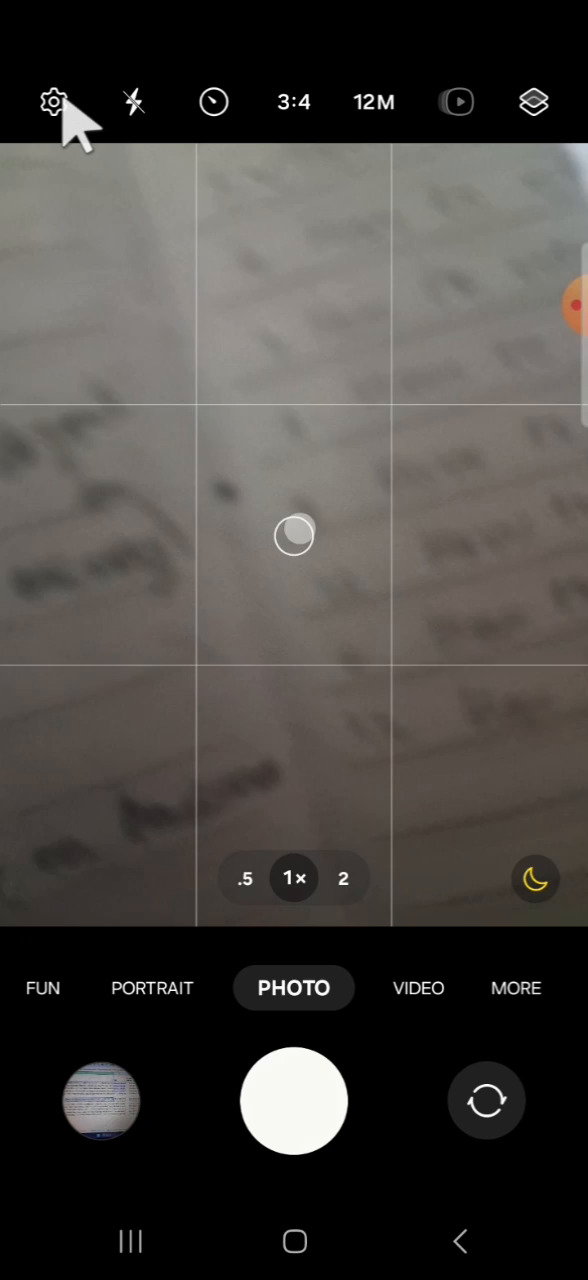
# - Switch the Watermark toggle on in Camera settings
pyautogui.click(52, 102)
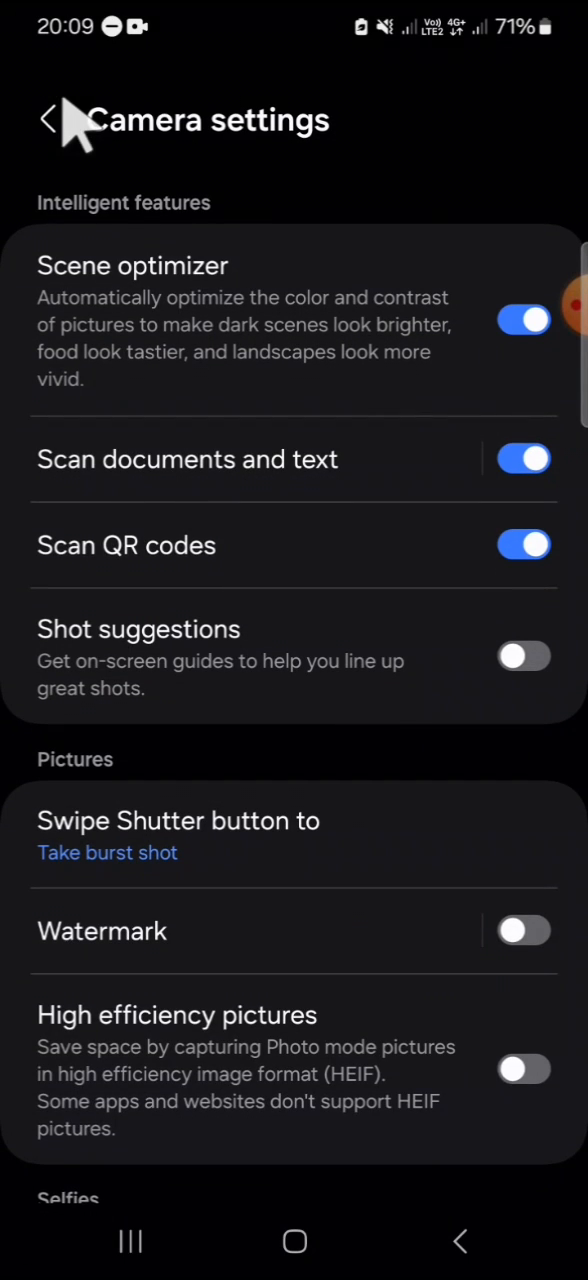
pyautogui.moveTo(268, 930)
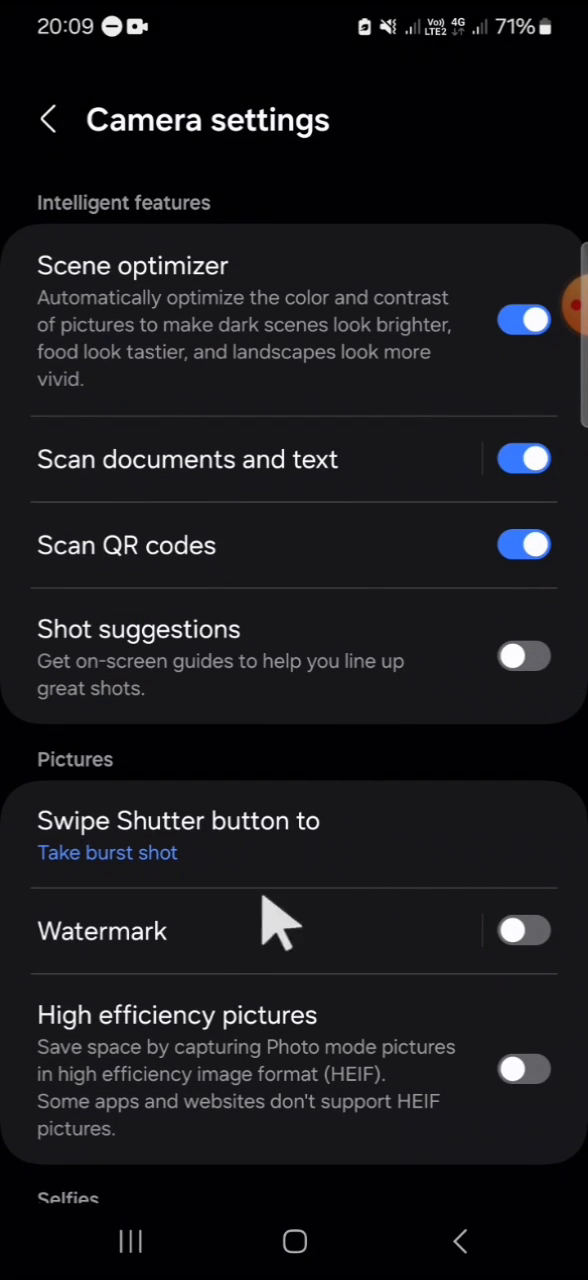
pyautogui.moveTo(528, 952)
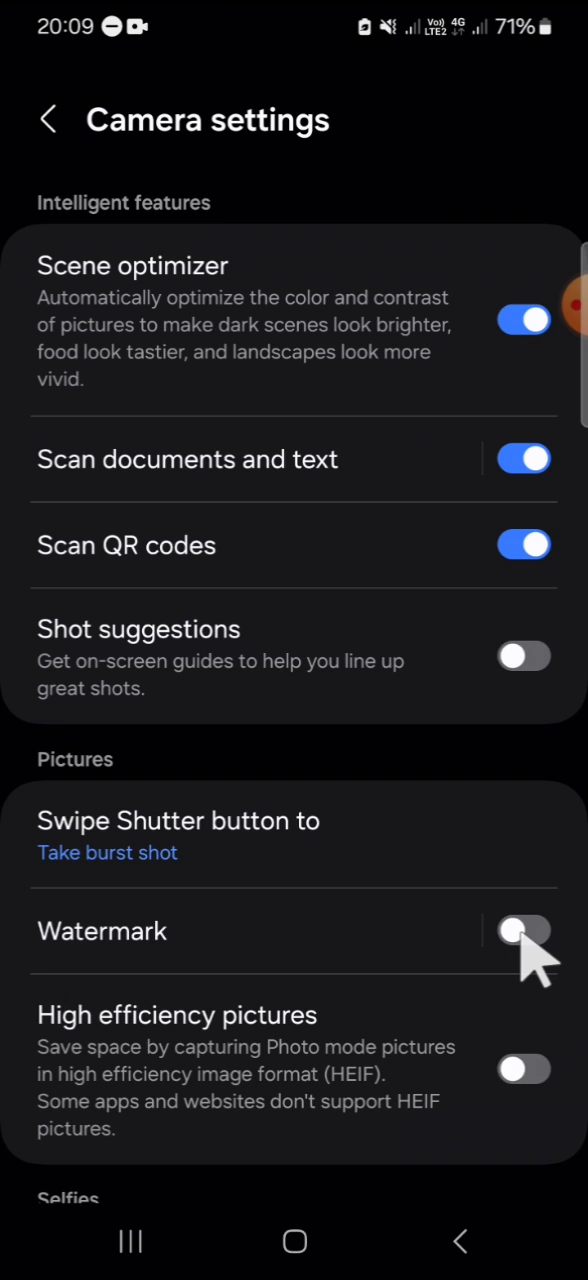
pyautogui.click(526, 954)
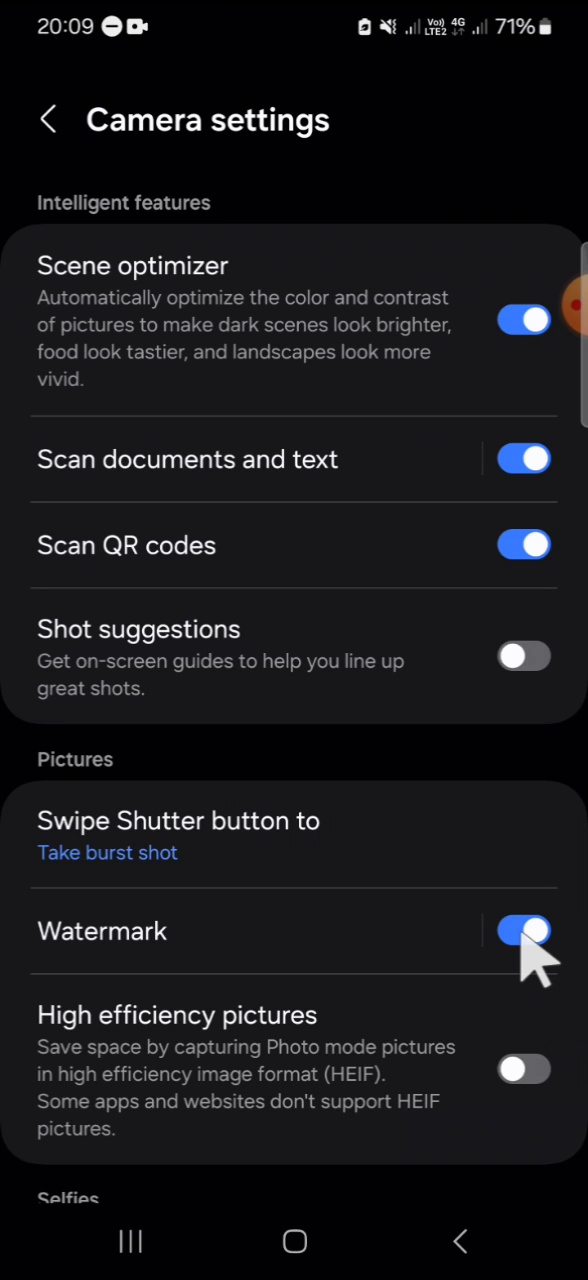
pyautogui.moveTo(344, 1000)
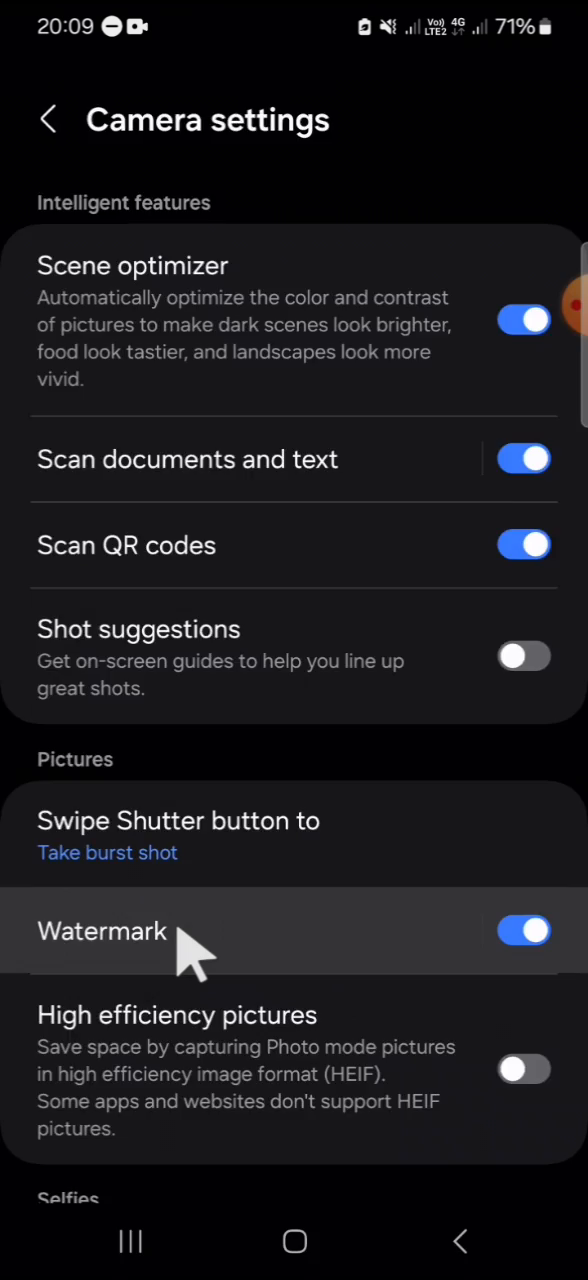
# - Open the Watermark options page previewing the model name stamp
pyautogui.click(104, 932)
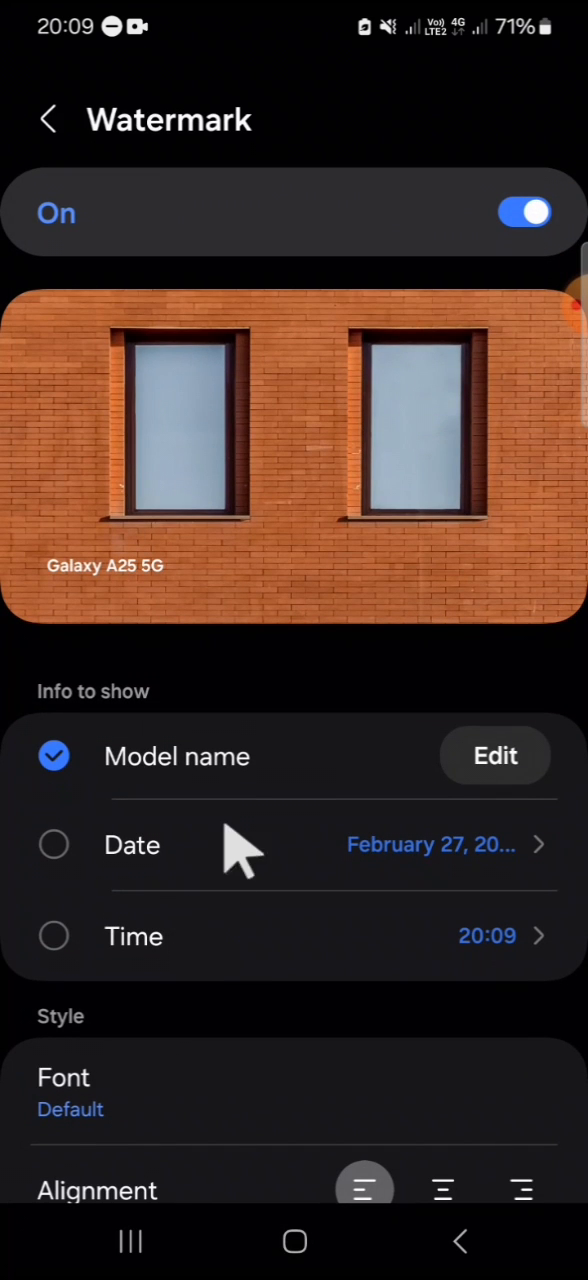
pyautogui.moveTo(262, 718)
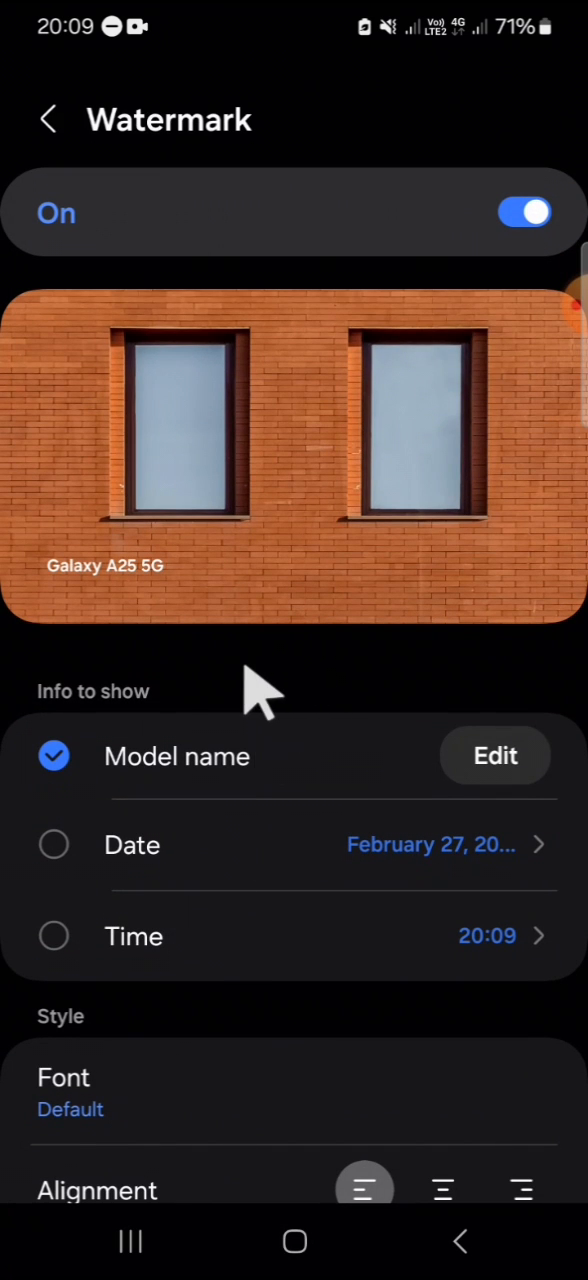
pyautogui.moveTo(354, 748)
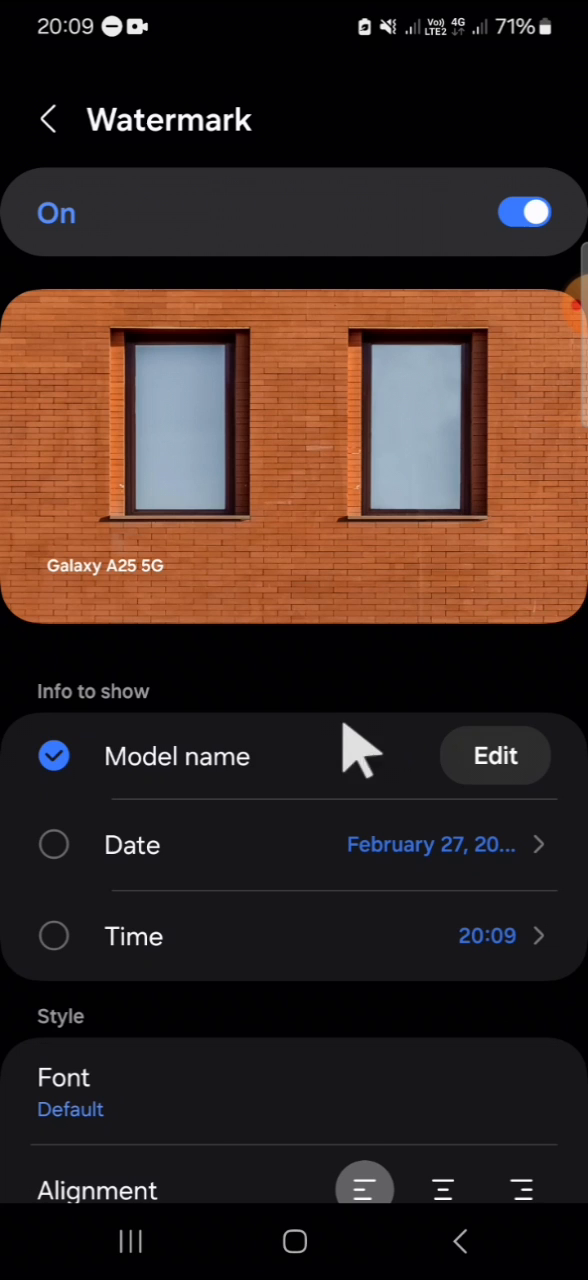
pyautogui.moveTo(240, 816)
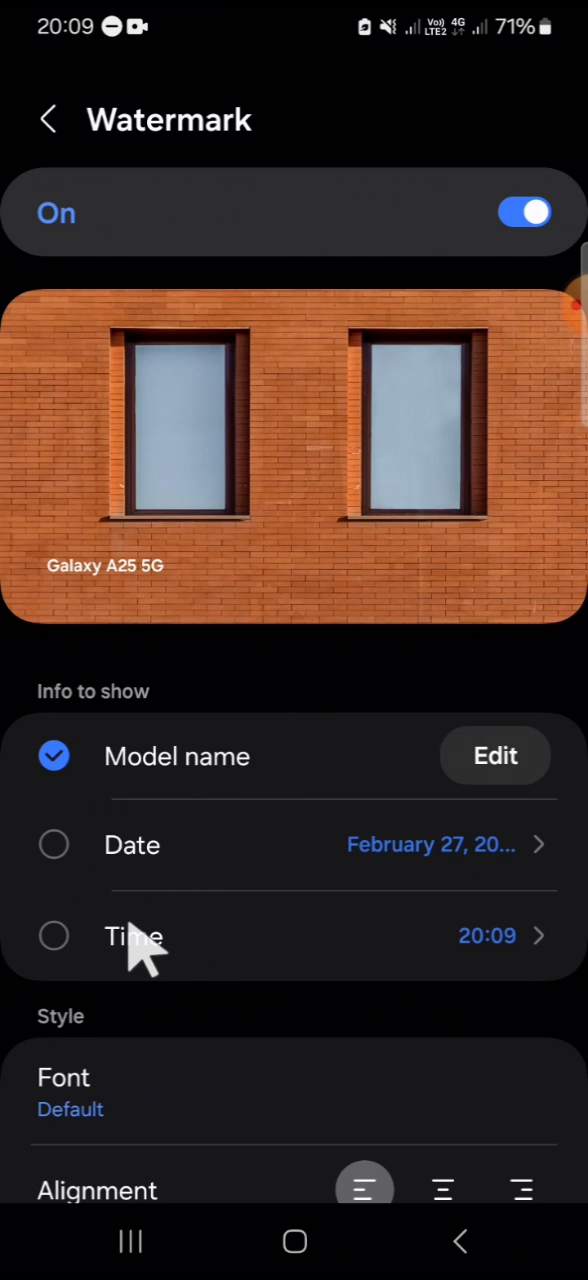
pyautogui.moveTo(170, 760)
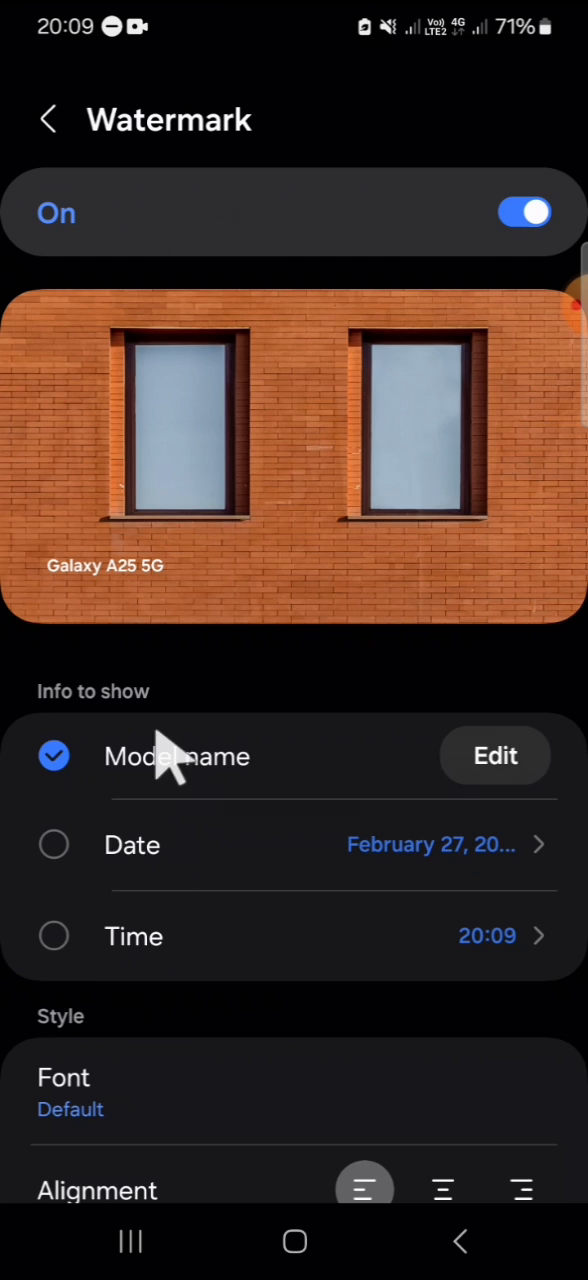
pyautogui.moveTo(72, 890)
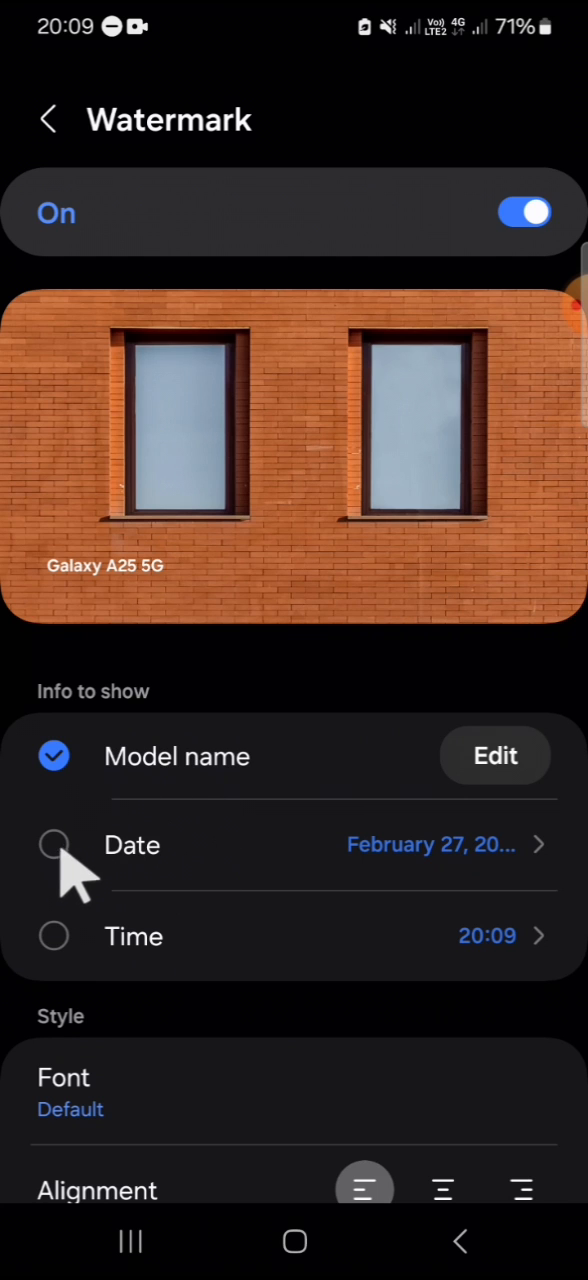
# - Watermark shows Date and Time only, Model name unchecked, then back to Camera settings
pyautogui.click(54, 844)
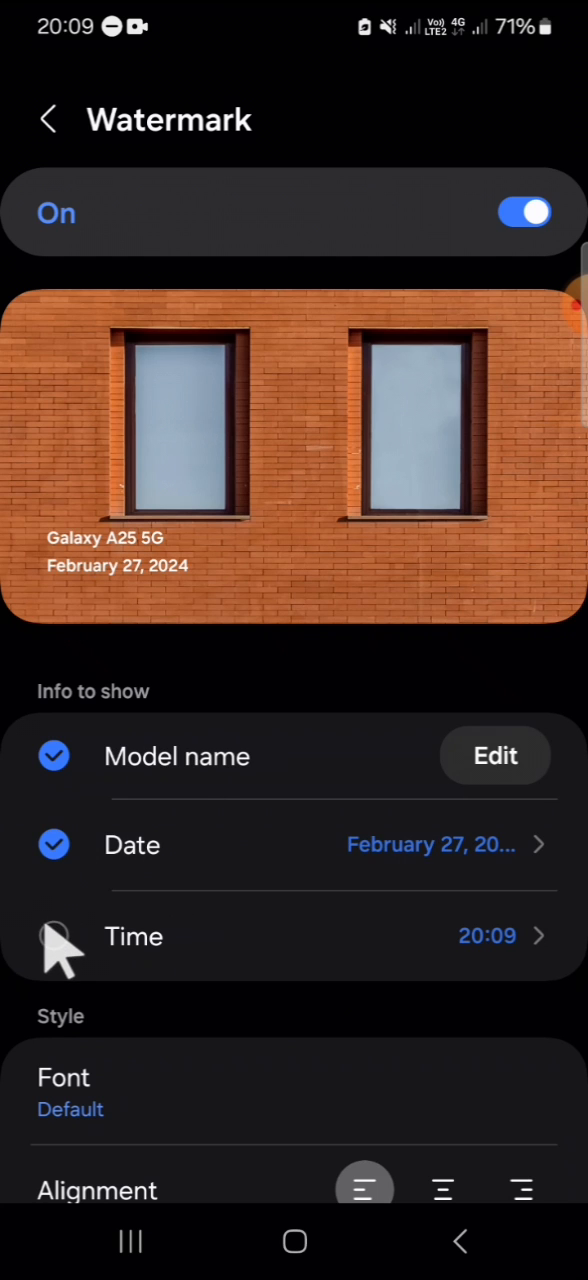
pyautogui.click(56, 936)
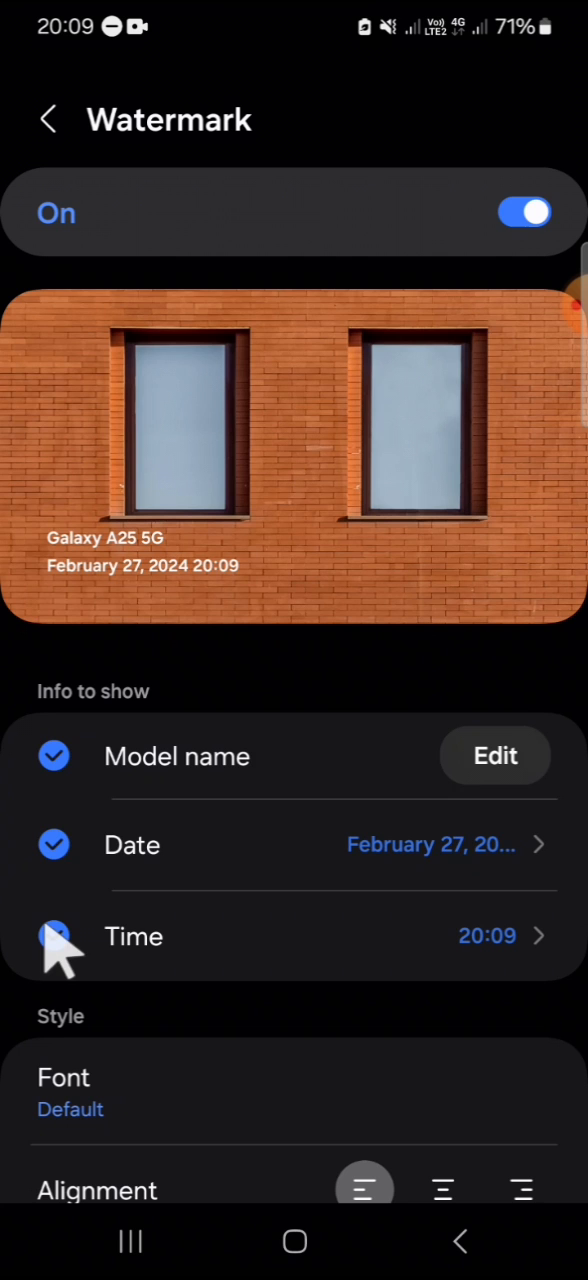
pyautogui.click(56, 756)
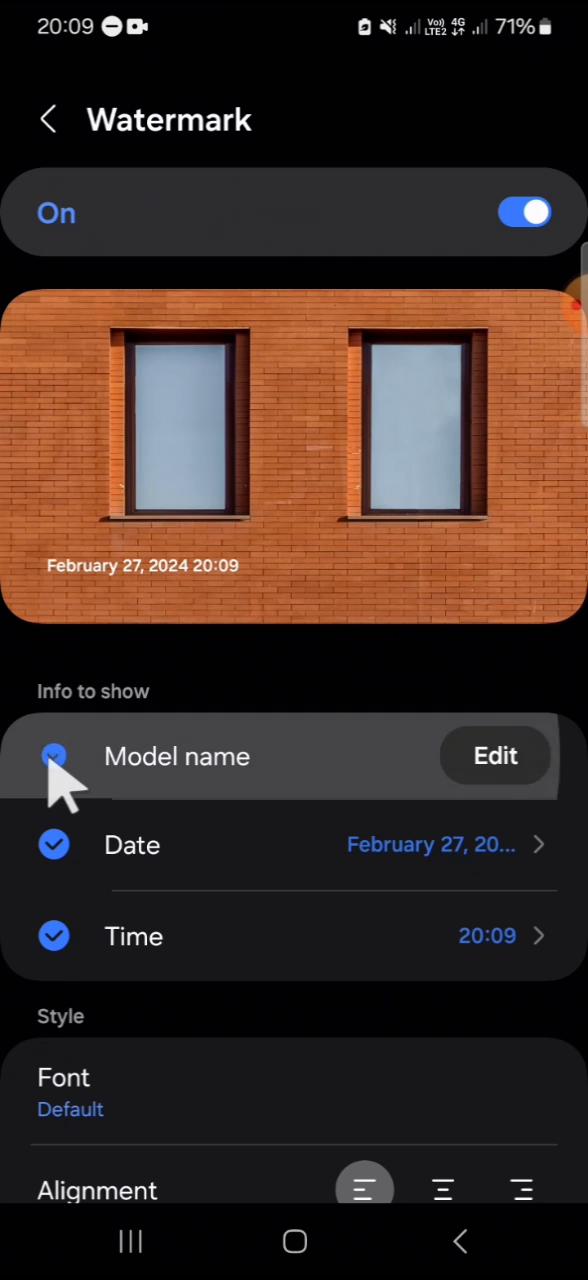
pyautogui.click(56, 756)
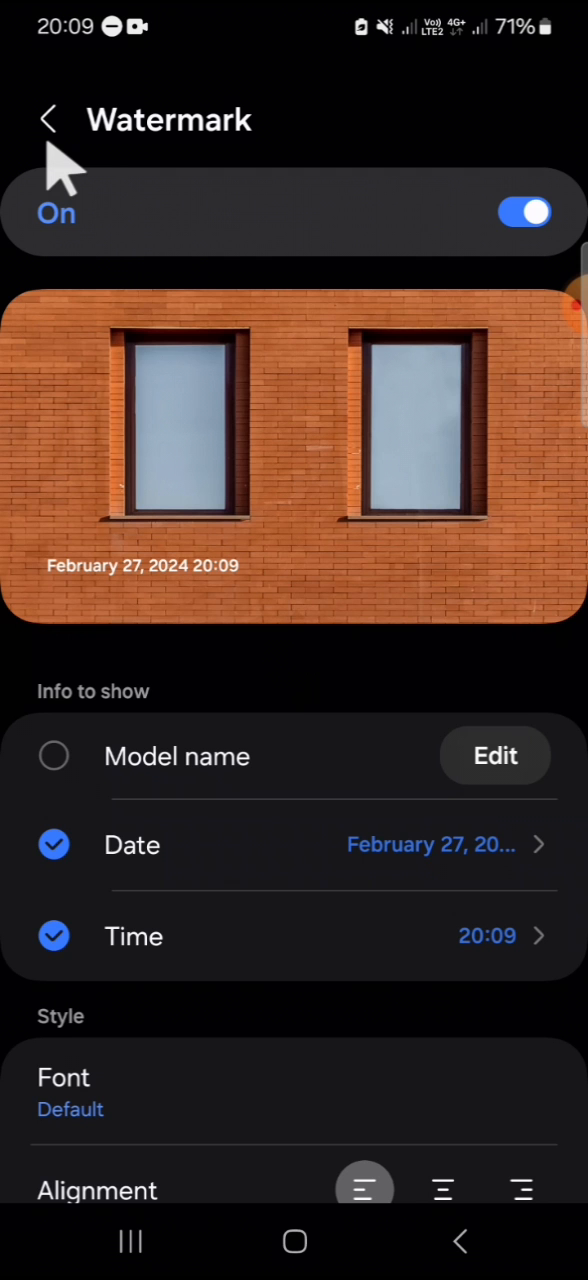
pyautogui.click(50, 118)
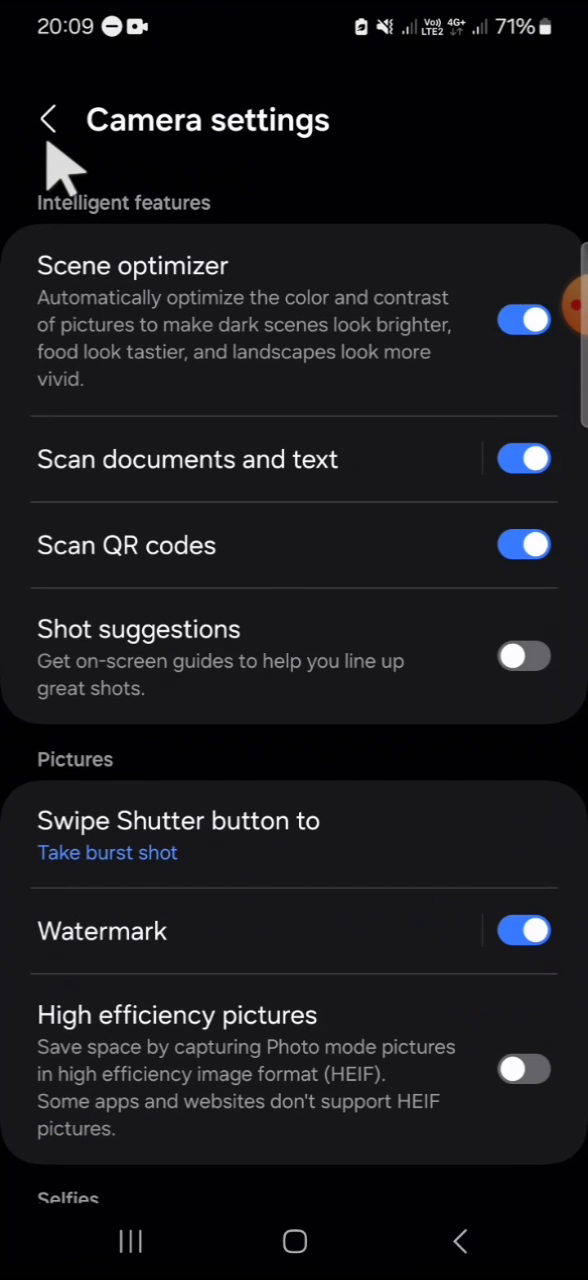